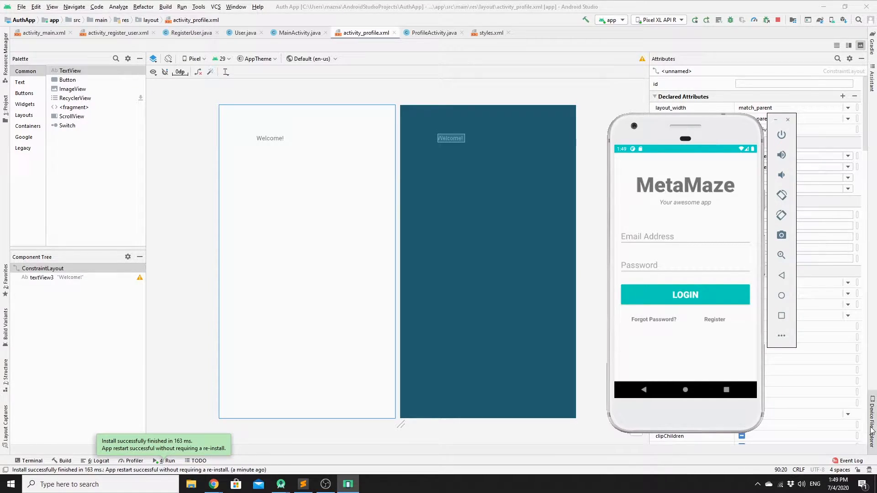
pyautogui.moveTo(721, 326)
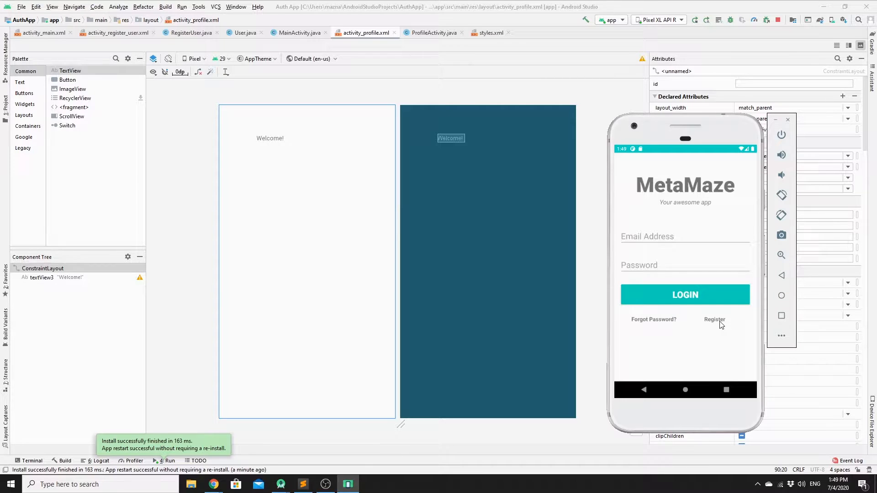
# - Sign in to the emulated app with email and password to reach the Welcome! screen
pyautogui.click(714, 320)
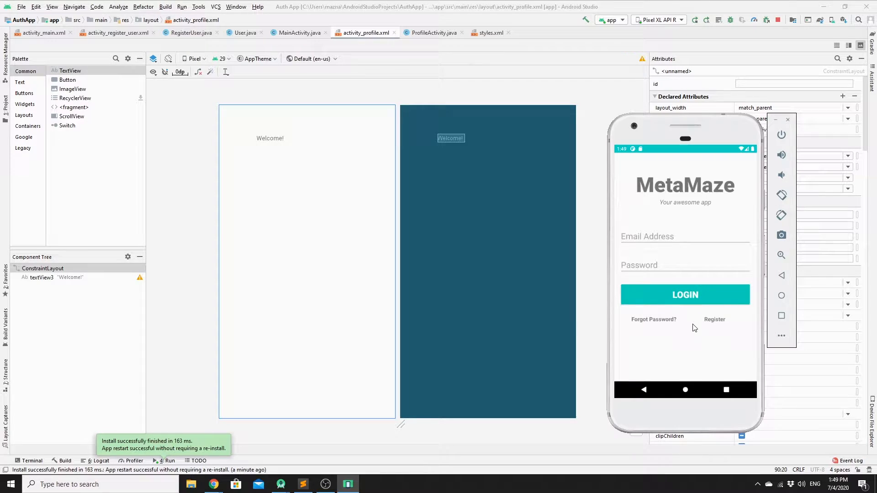
pyautogui.click(685, 236)
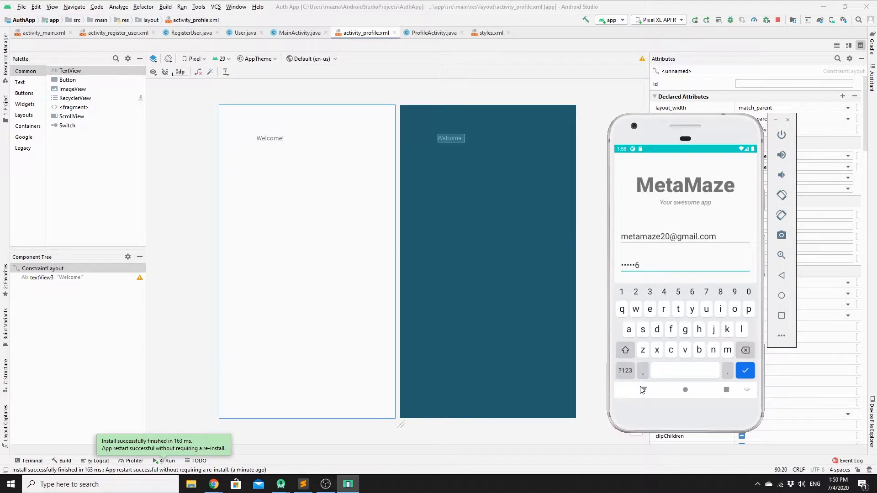
pyautogui.click(744, 370)
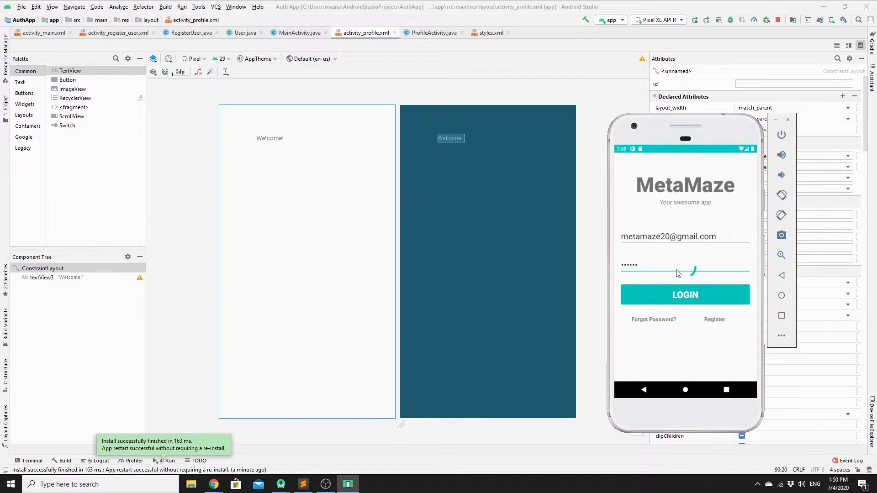
pyautogui.click(685, 294)
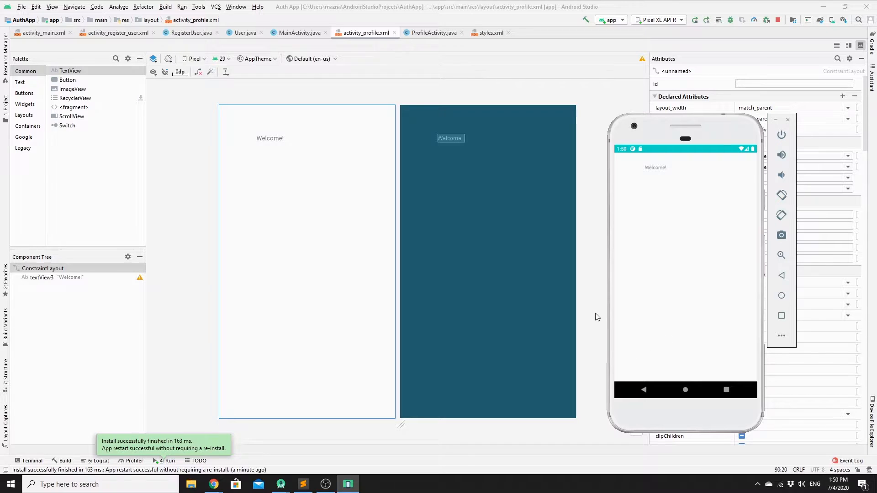
pyautogui.moveTo(697, 168)
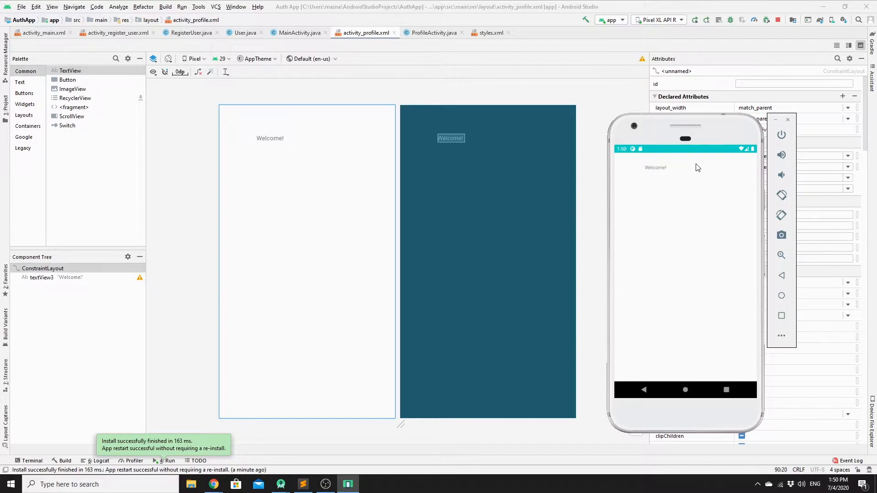
pyautogui.moveTo(652, 276)
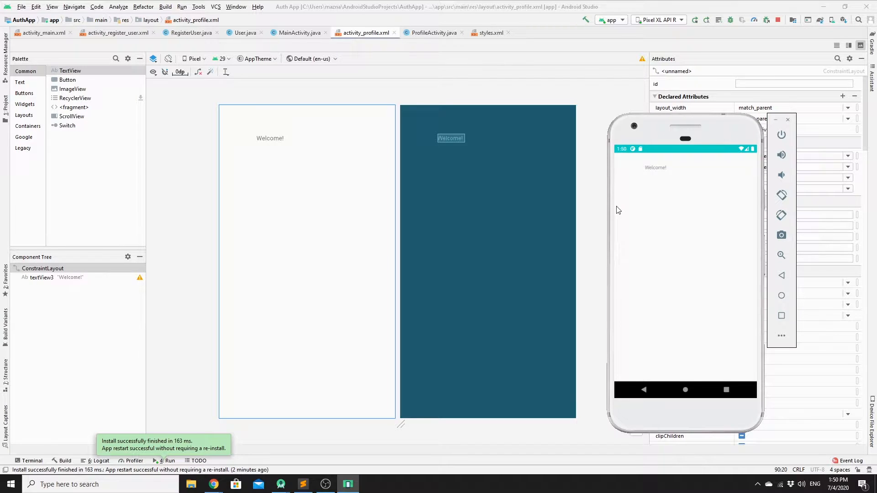
pyautogui.moveTo(692, 260)
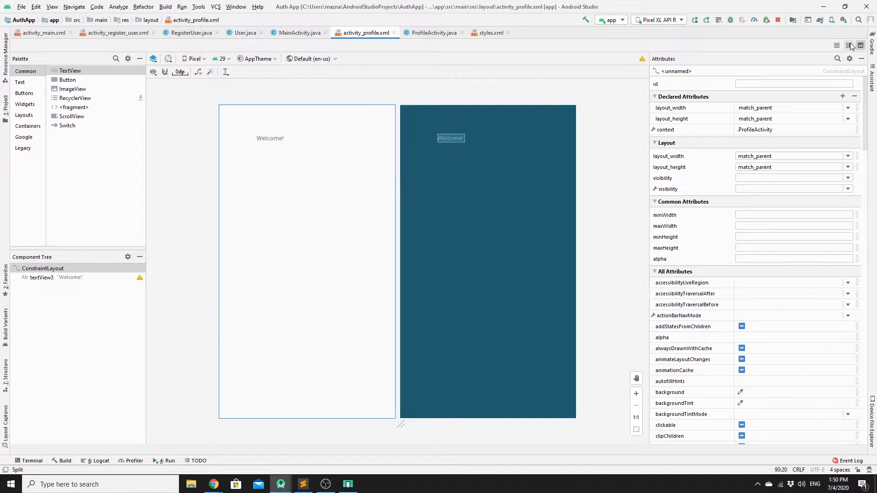
# - In Split view, add a signOut Button reading Logout: bold, colorAccent tint, white 20sp text
pyautogui.click(837, 45)
pyautogui.write('<Button')
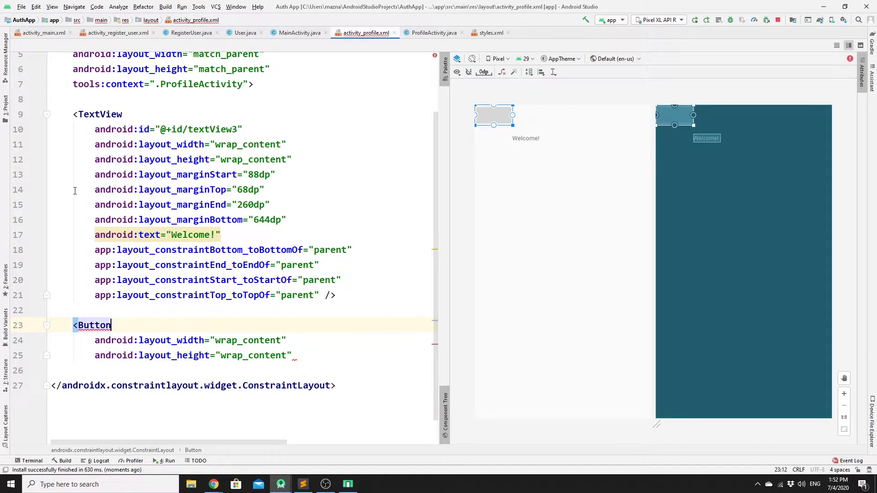
pyautogui.write('id:id="@+id/')
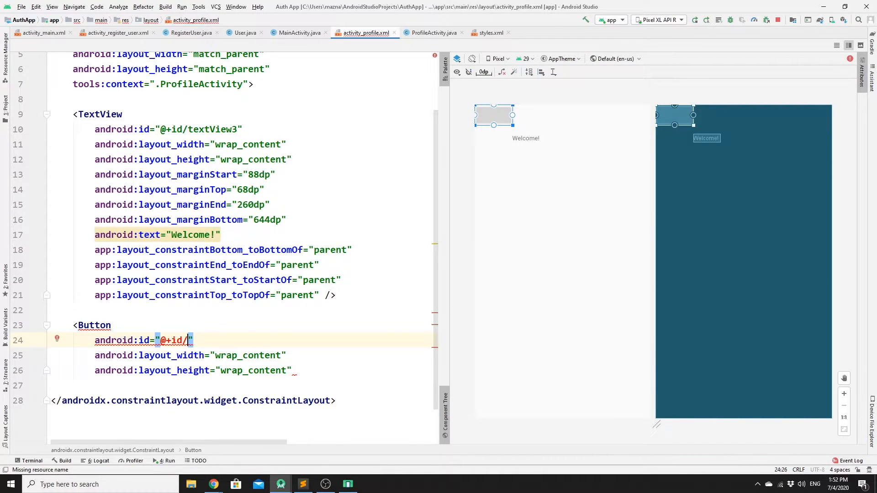
pyautogui.write('signOut')
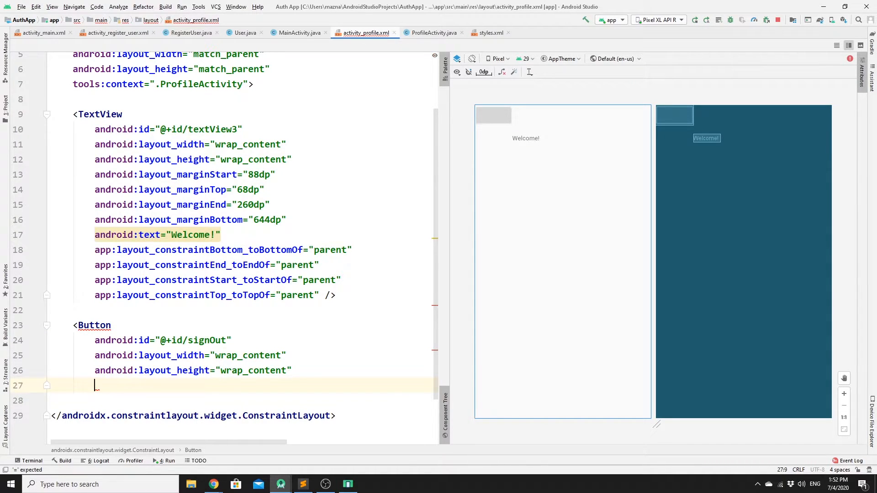
pyautogui.write('android:text="Lo"')
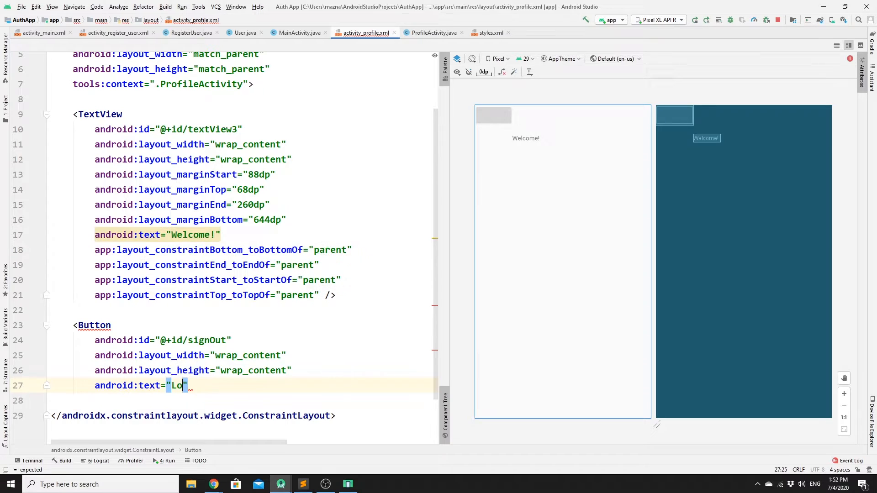
pyautogui.write('textStyle="bold')
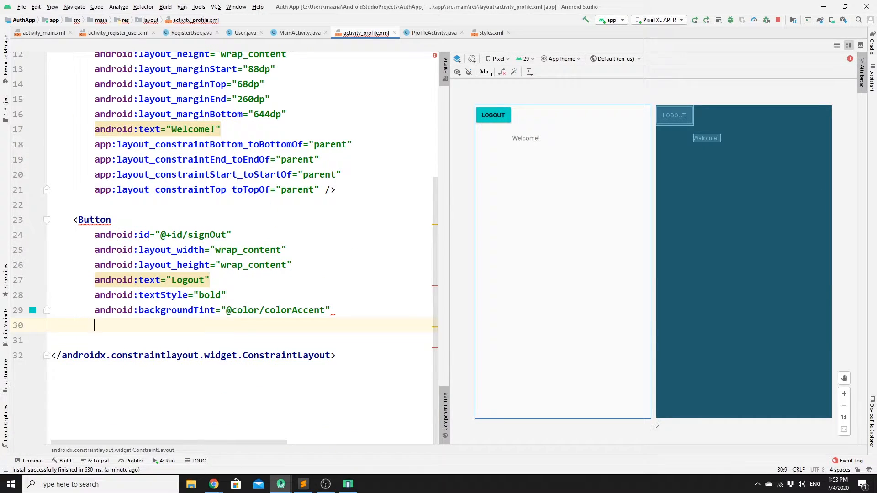
pyautogui.write('android:textColor="')
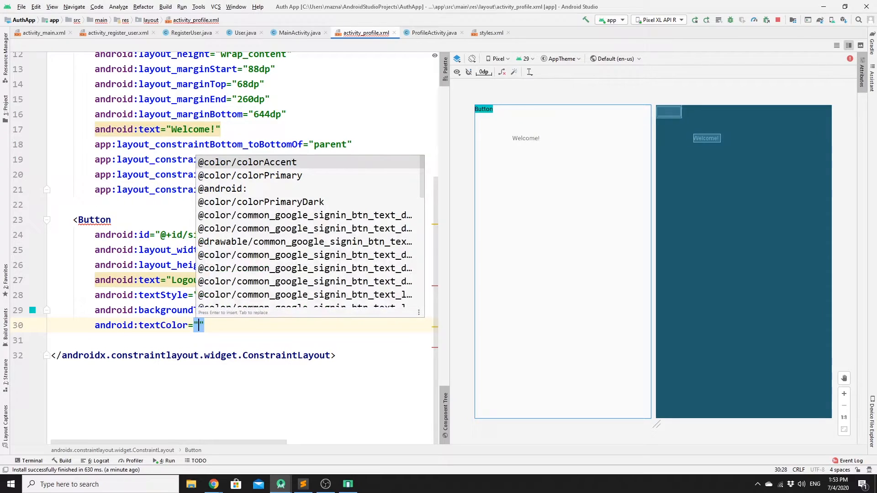
pyautogui.write('textSize=""')
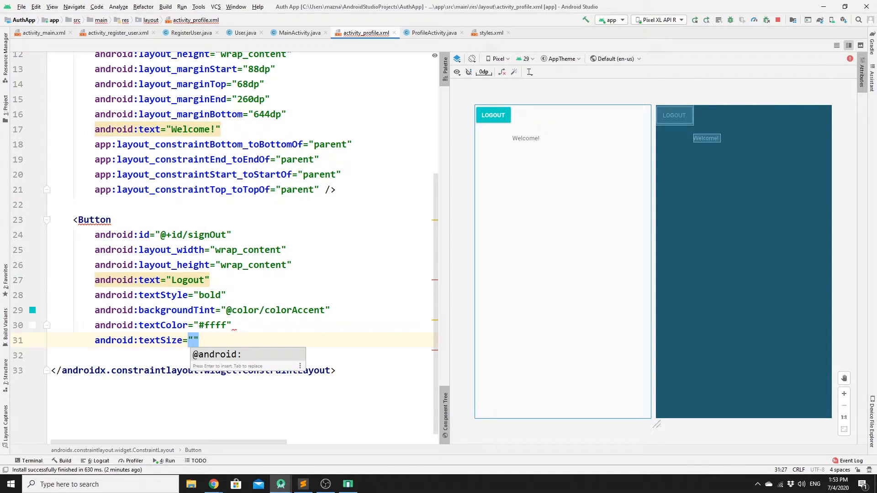
pyautogui.write('20sp')
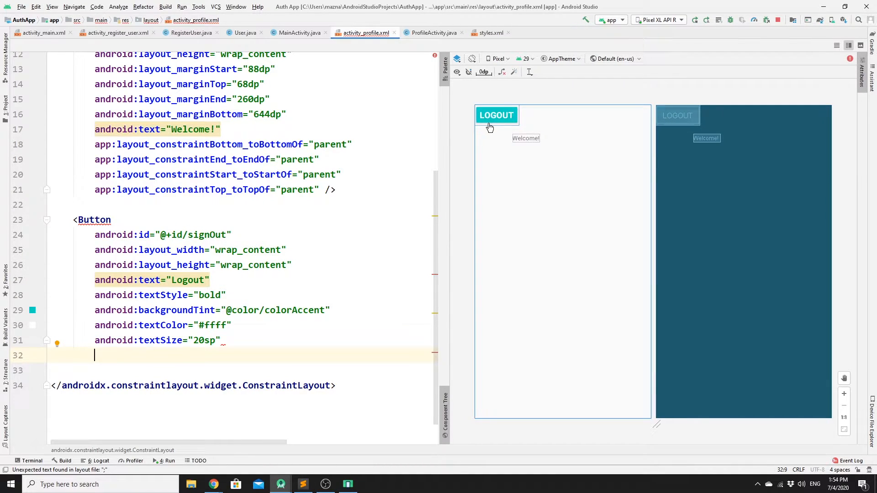
# - Constrain the Logout button's top, bottom, left and right to parent, then verify centring
pyautogui.write('app')
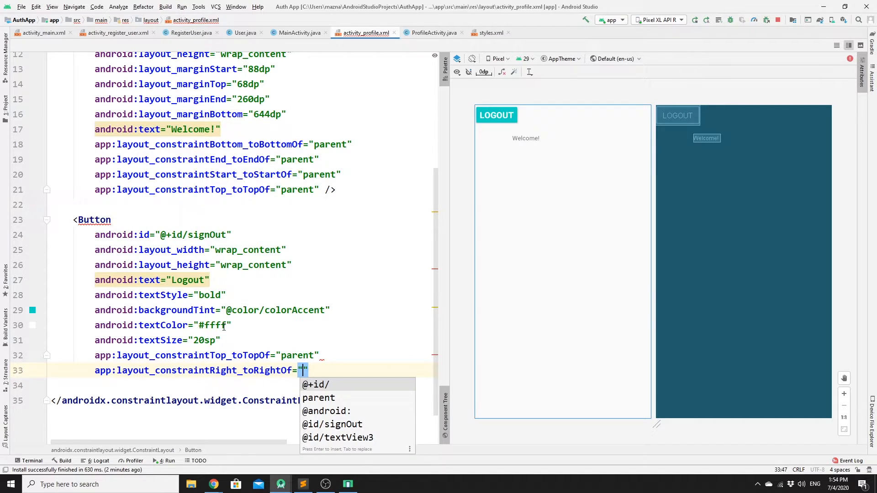
pyautogui.click(318, 397)
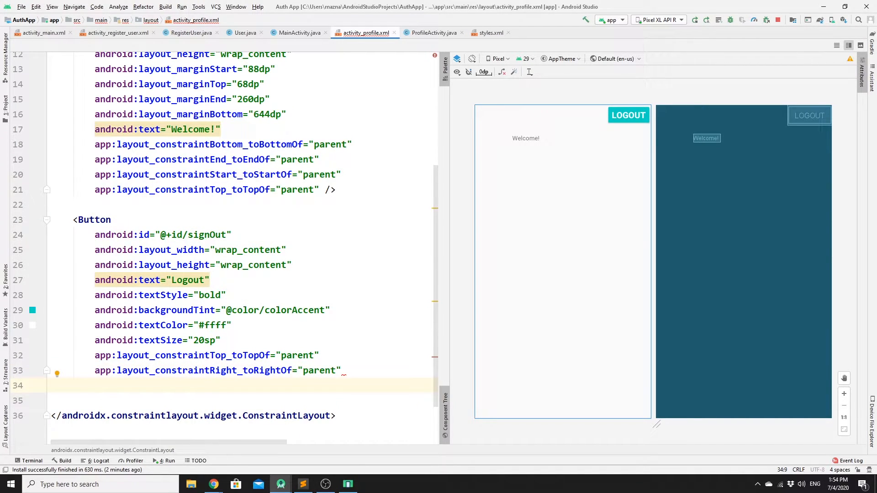
pyautogui.write('app:layout_constraintLeft_toLeftOf="parent')
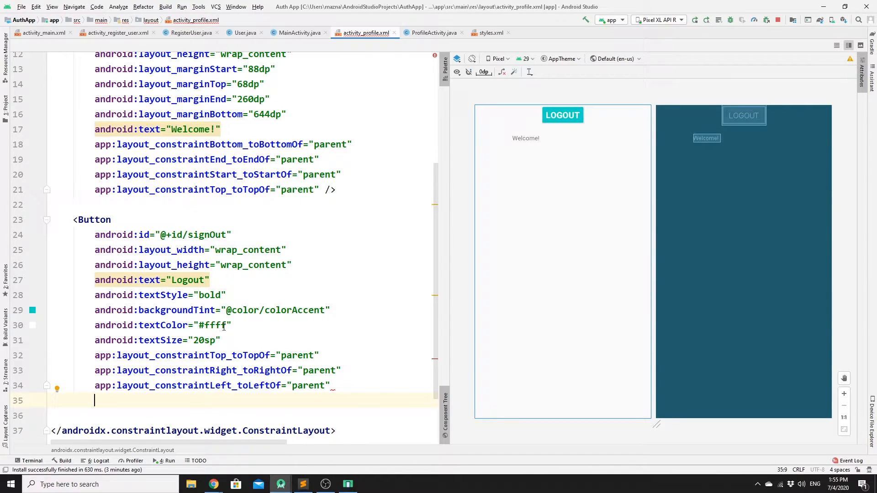
pyautogui.write('con')
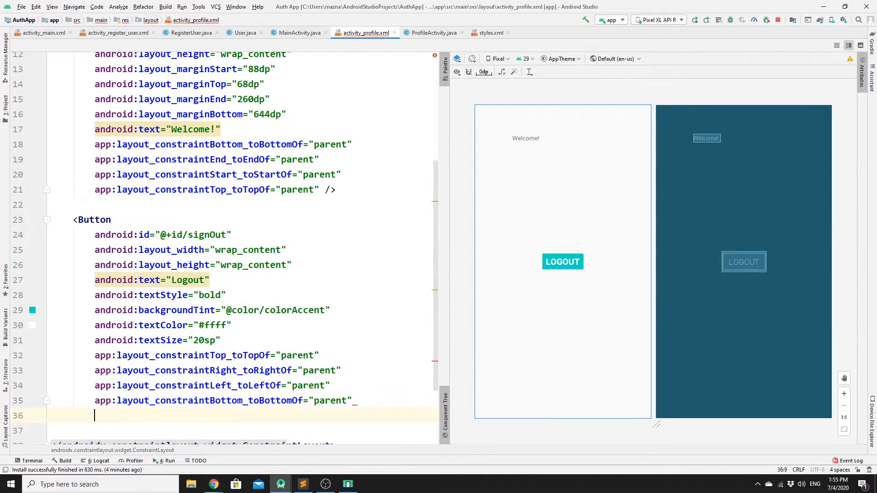
pyautogui.click(562, 262)
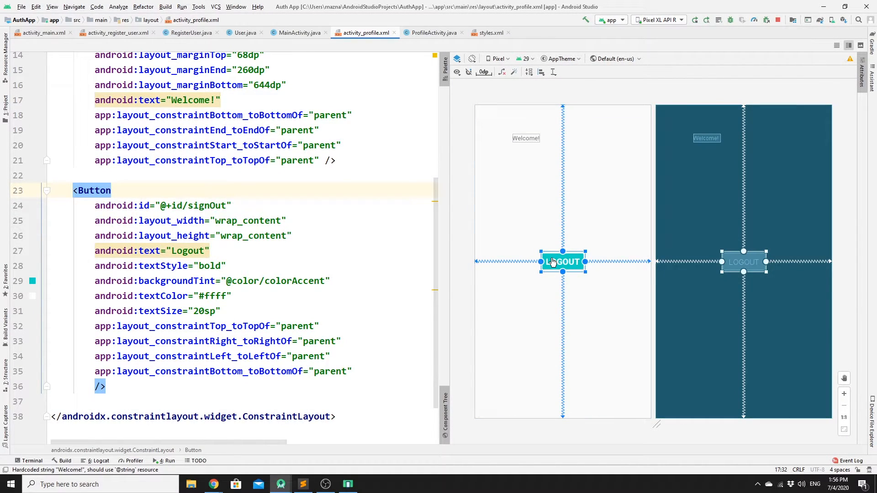
pyautogui.moveTo(433, 33)
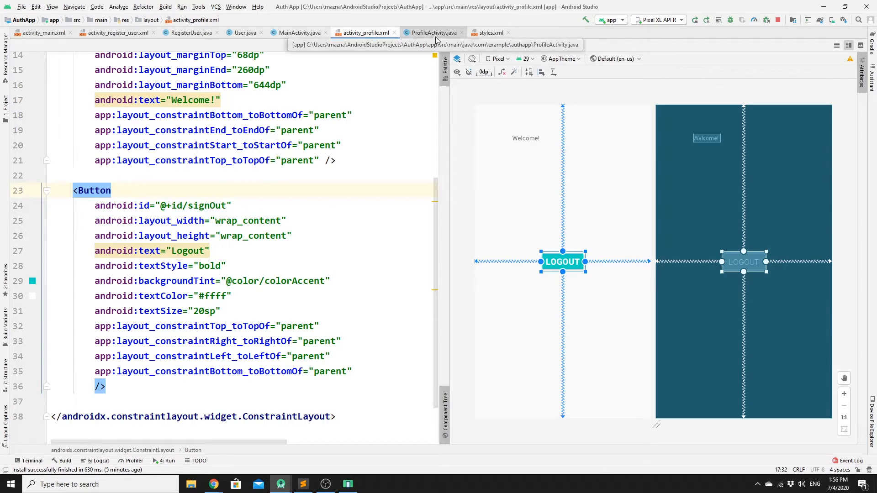
# - In ProfileActivity.java, declare private Button logout and assign findViewById(R.id.signOut)
pyautogui.click(433, 32)
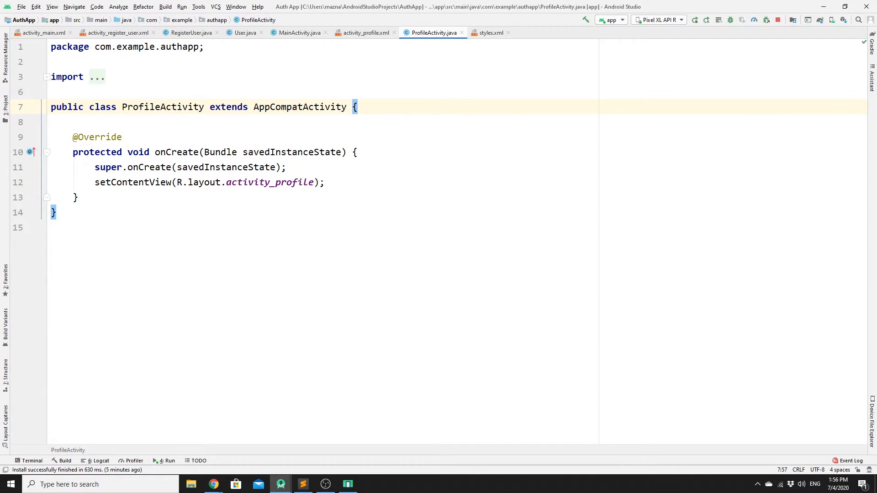
pyautogui.write('private')
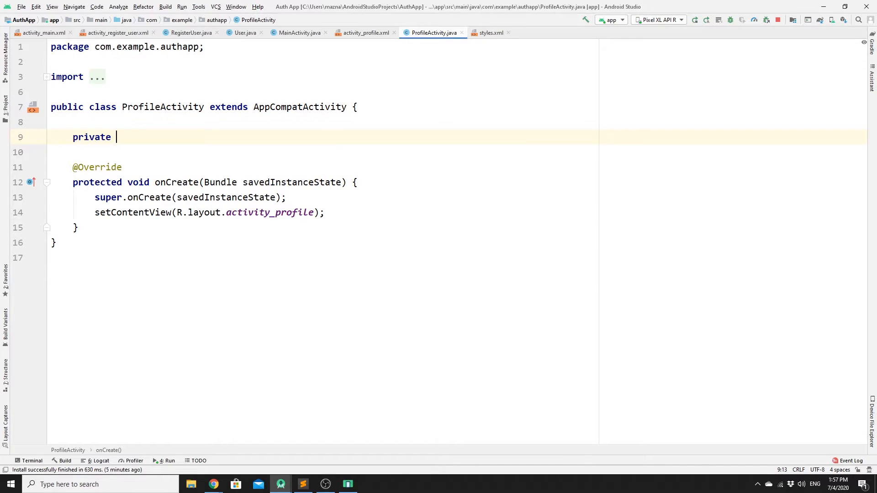
pyautogui.write('Button logout;')
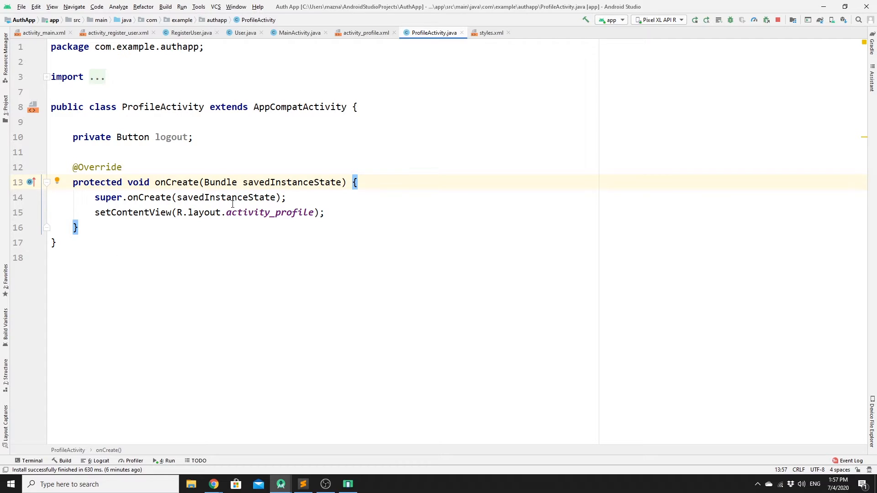
pyautogui.write('logout = (')
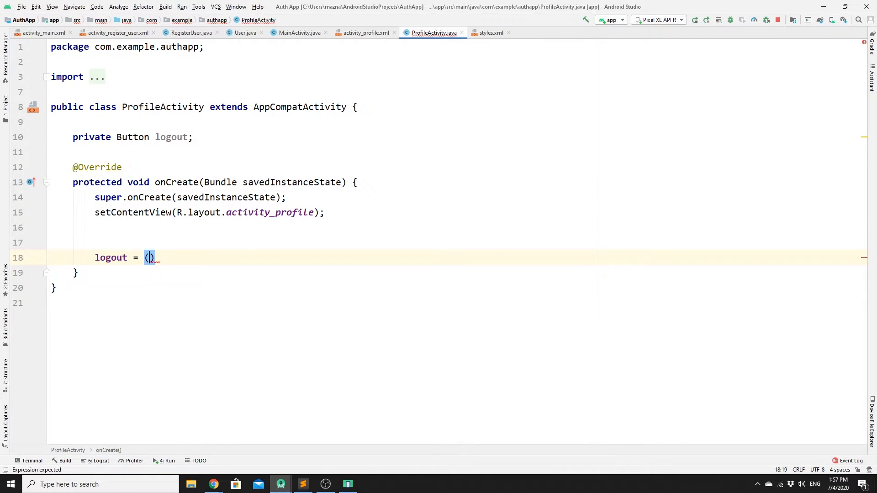
pyautogui.write('Button) find')
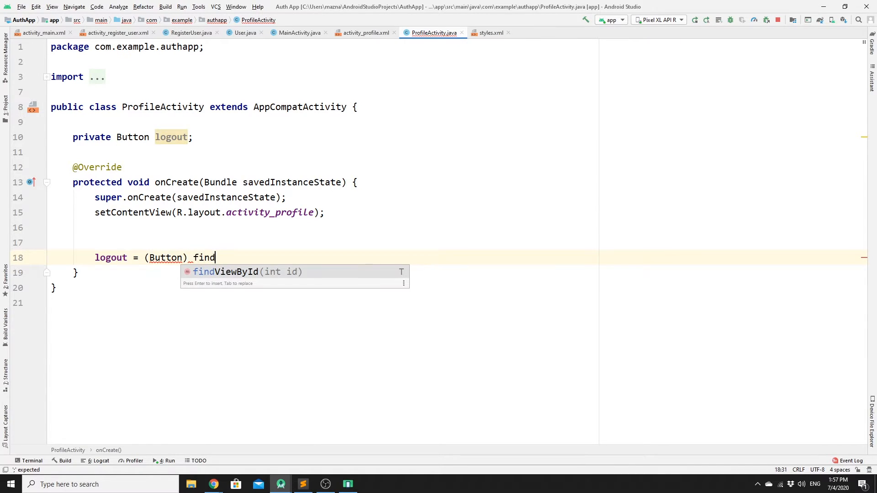
pyautogui.write('ViewById(R.id.signOut);')
pyautogui.write('logout.setOnClickListener();')
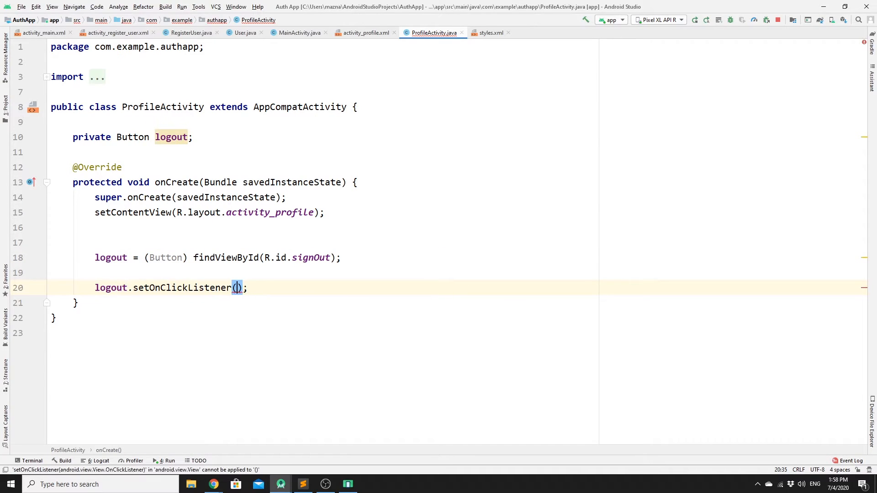
# - Add an OnClickListener calling FirebaseAuth.getInstance().signOut() and starting an Intent to MainActivity
pyautogui.write('new View.OnClickListener() {')
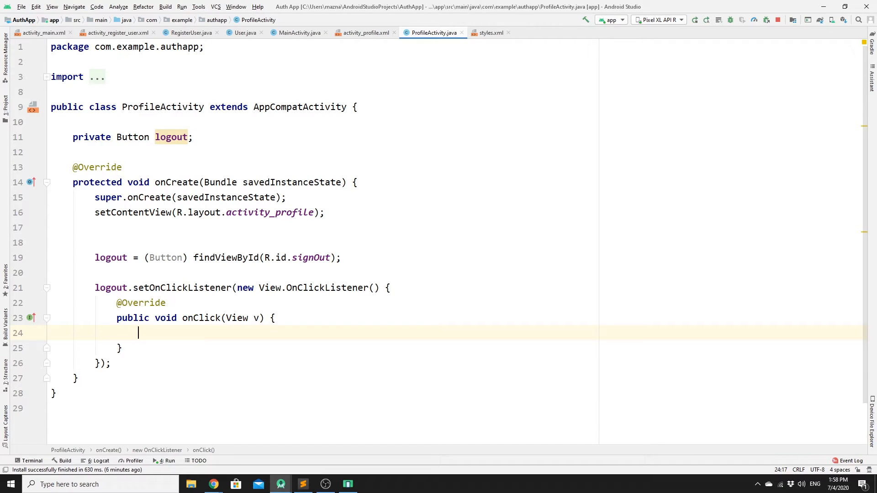
pyautogui.write('FirebaseAuth.getInstance(')
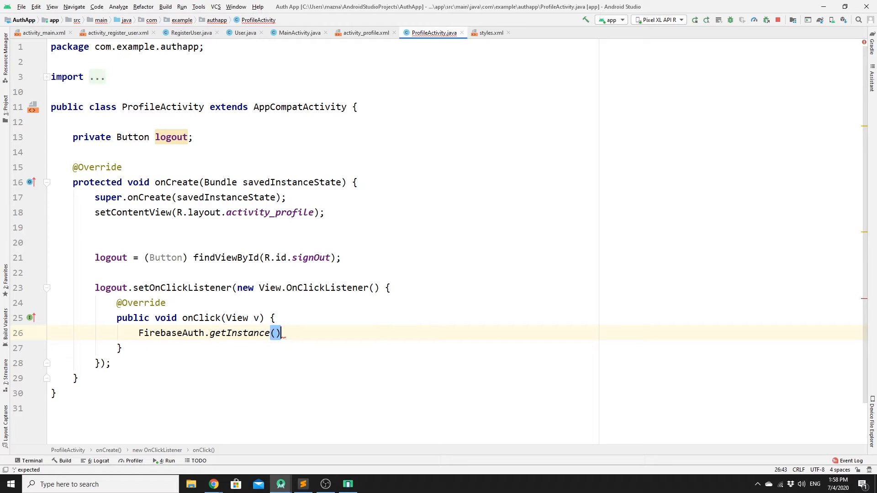
pyautogui.write('.signOut();')
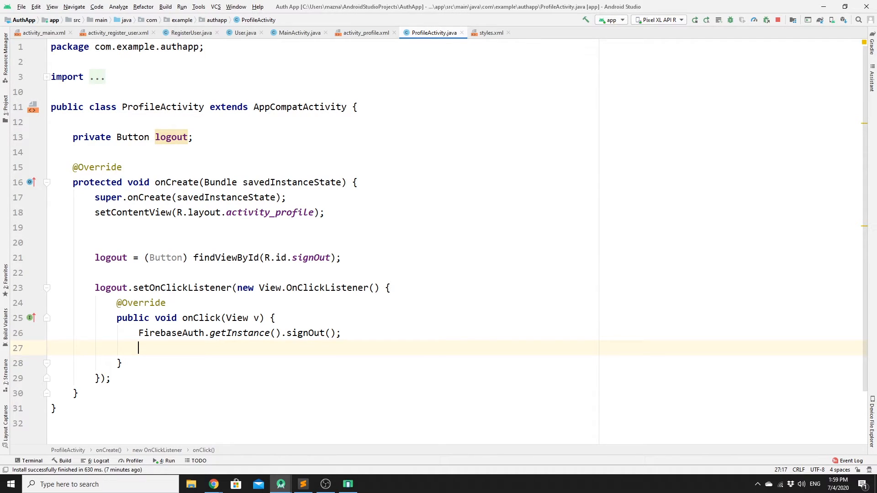
pyautogui.write('startActivity(new Intent(ProfileActivity.this,')
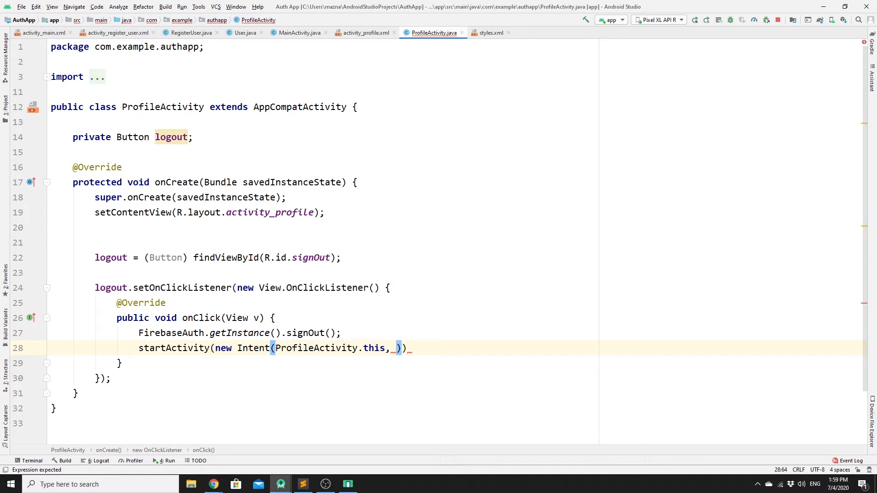
pyautogui.write('MainActivity.class')
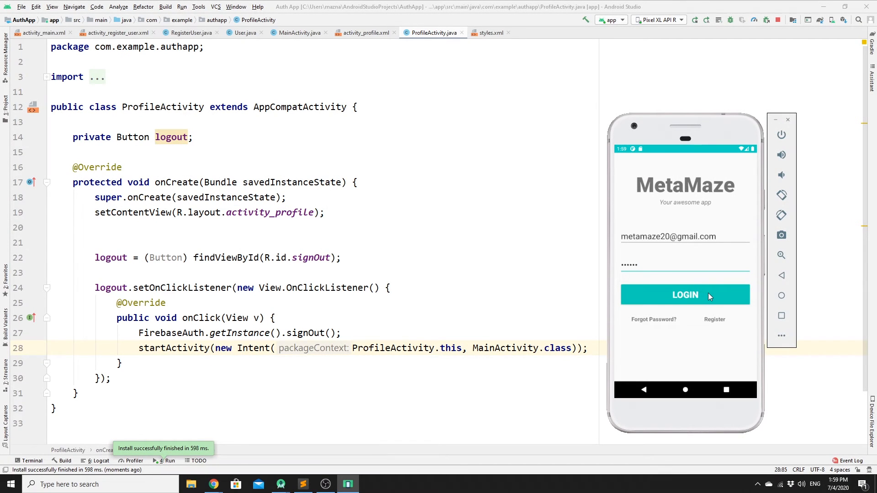
# - Log in and then log out in the emulator, then return to activity_profile.xml
pyautogui.click(684, 295)
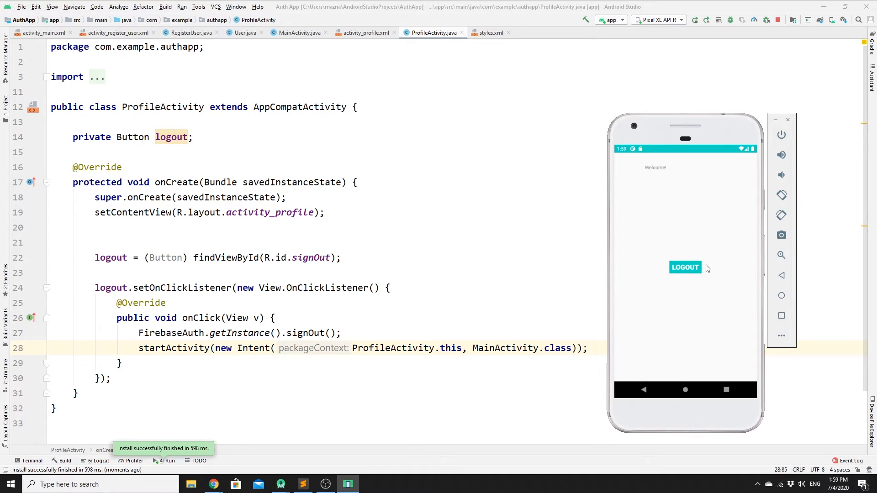
pyautogui.click(685, 267)
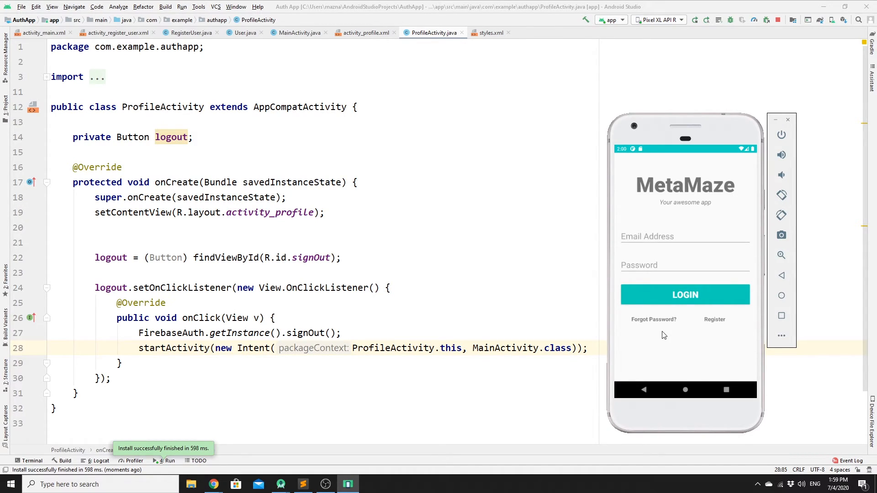
pyautogui.moveTo(296, 339)
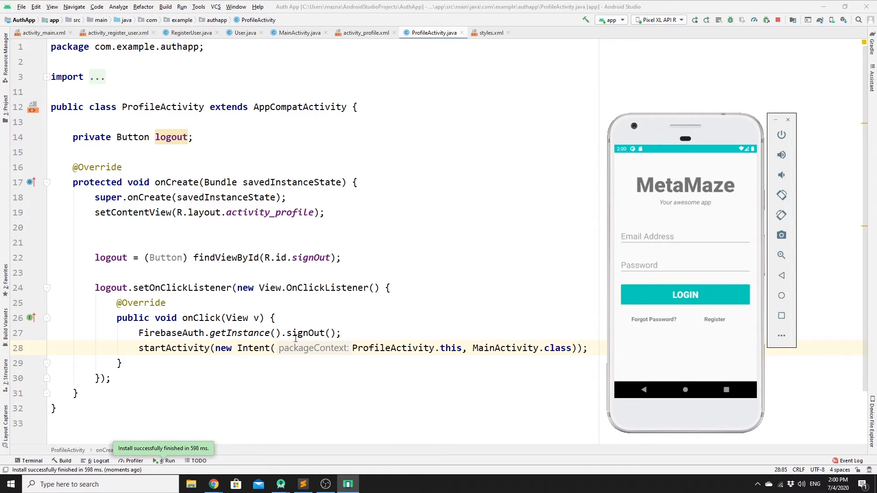
pyautogui.moveTo(533, 390)
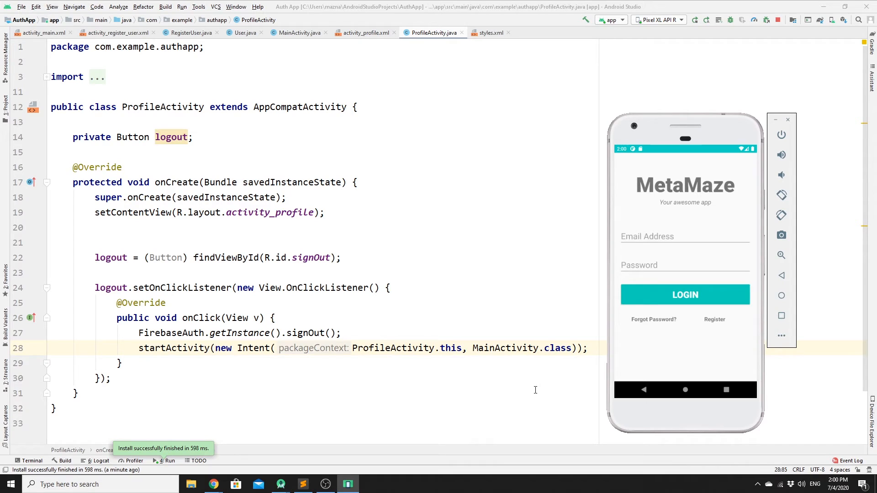
pyautogui.click(364, 32)
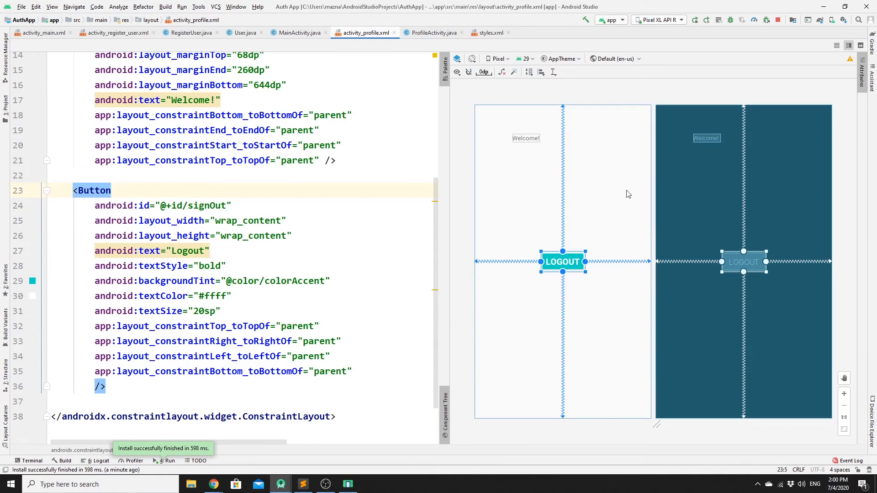
pyautogui.moveTo(538, 188)
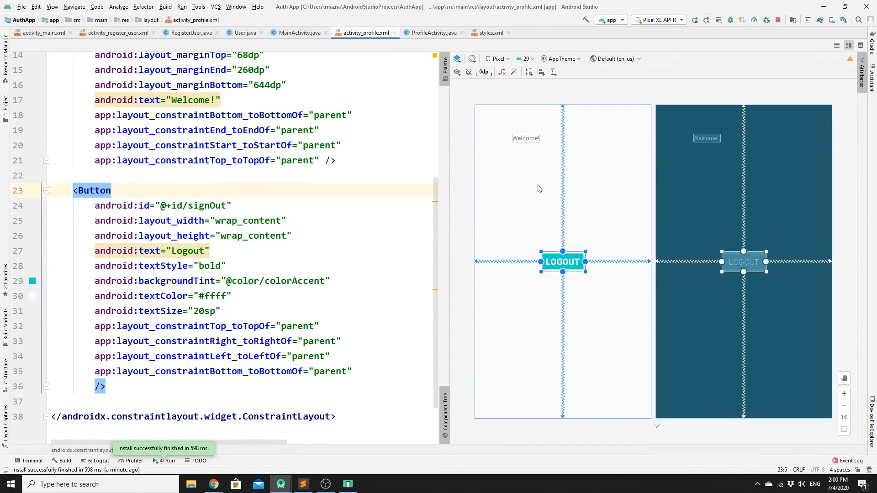